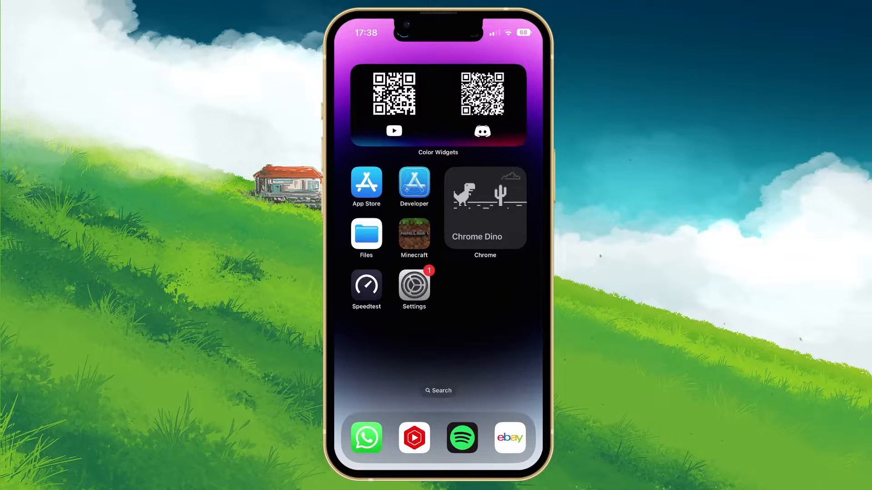
Launch Minecraft from the iOS Home Screen to reach its title screen.
{"action": "left_click", "coordinate": [414, 235]}
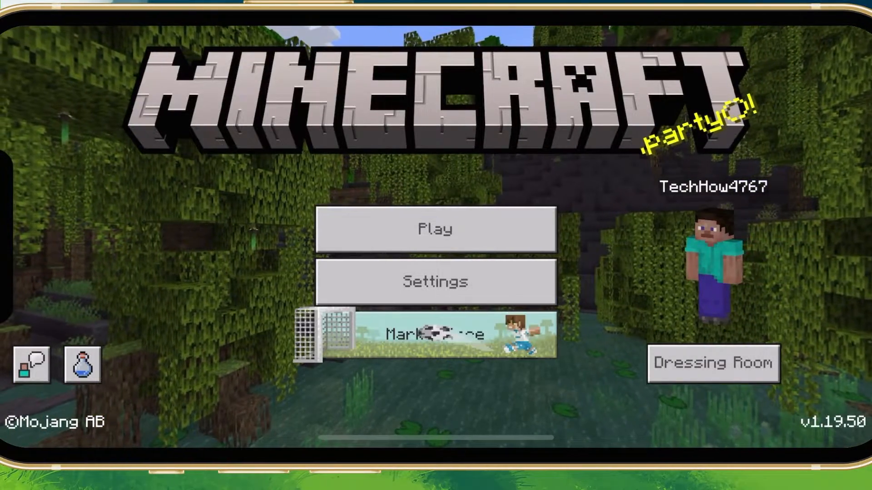
Enable 'Allow mobile data for online play' in Minecraft's General settings and confirm.
{"action": "left_click", "coordinate": [435, 282]}
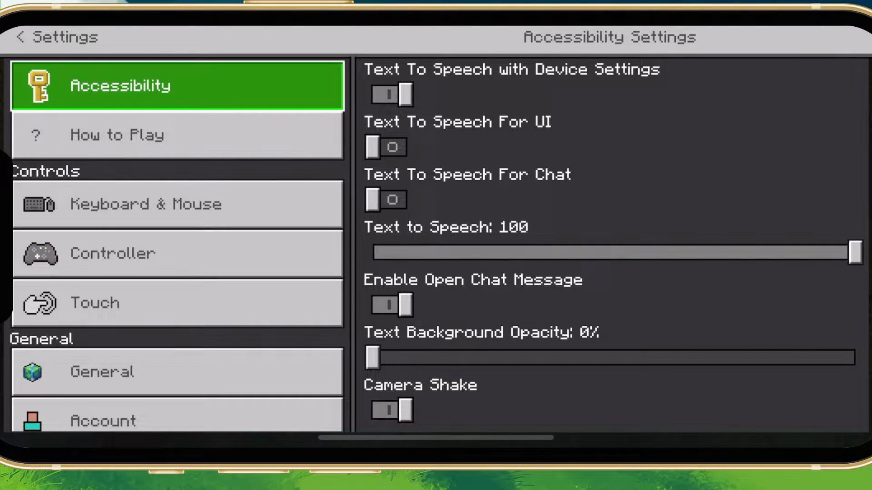
{"action": "left_click", "coordinate": [177, 372]}
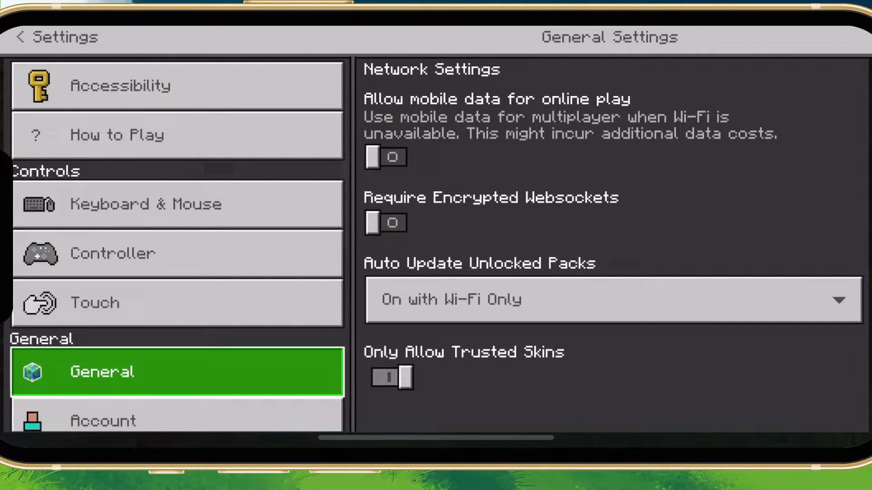
{"action": "left_click", "coordinate": [384, 156]}
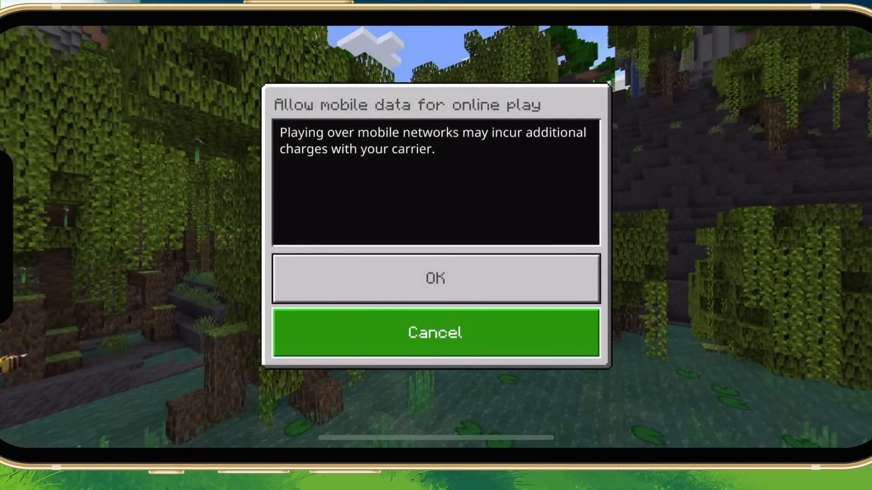
{"action": "left_click", "coordinate": [435, 332]}
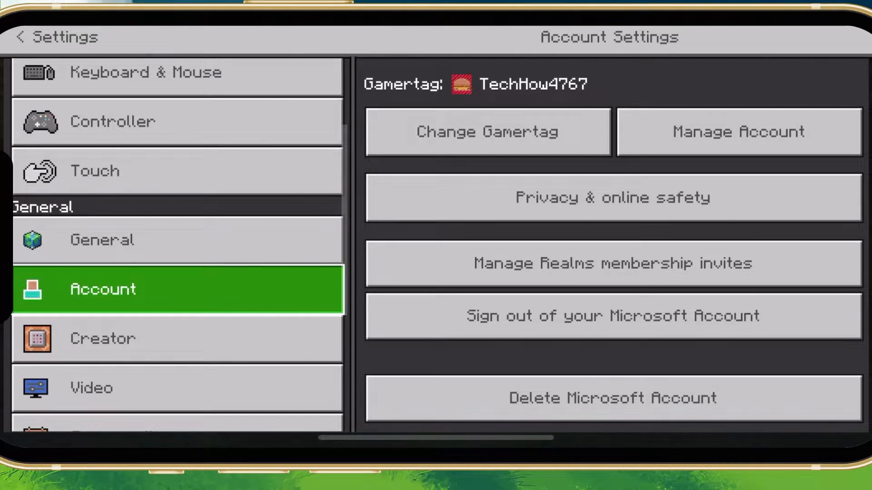
Sign out of the Microsoft account, confirm Sign Out, and return to the Home Screen.
{"action": "left_click", "coordinate": [612, 316]}
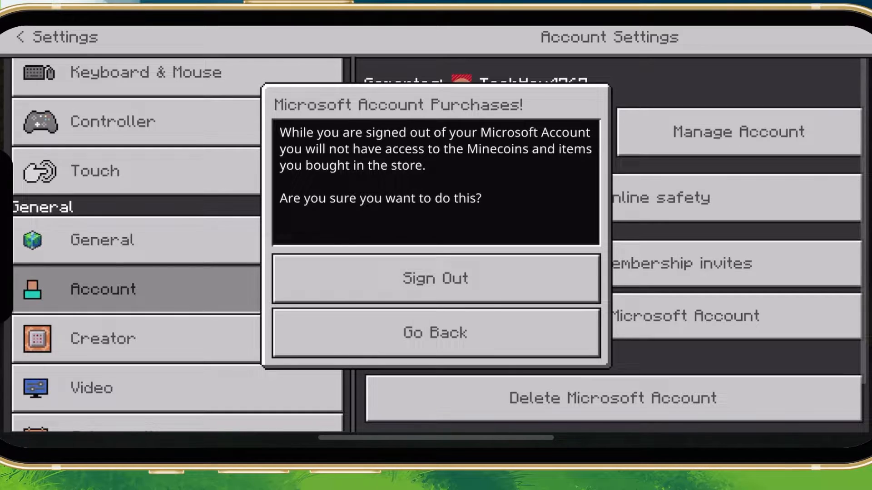
{"action": "left_click", "coordinate": [435, 278]}
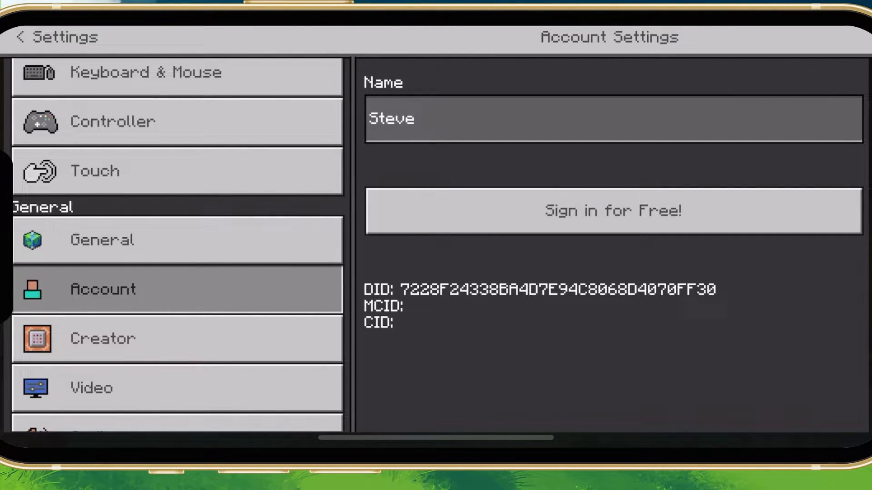
{"action": "left_click", "coordinate": [19, 37]}
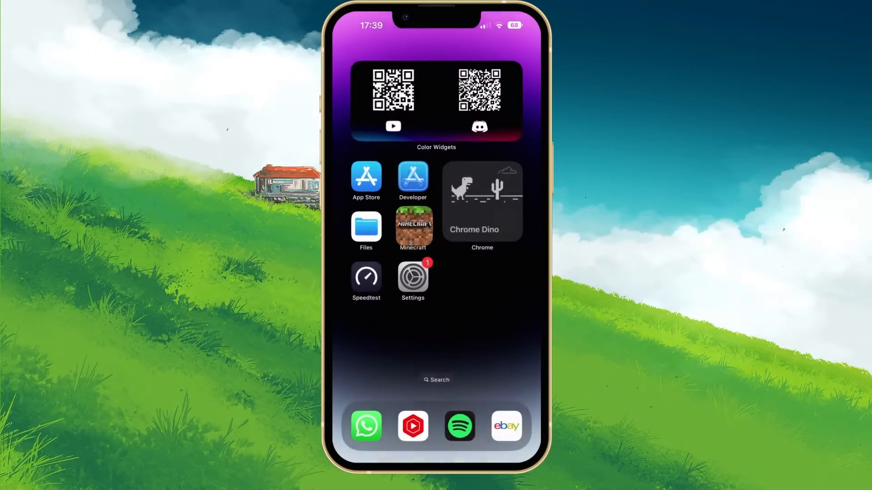
{"action": "left_click", "coordinate": [413, 226]}
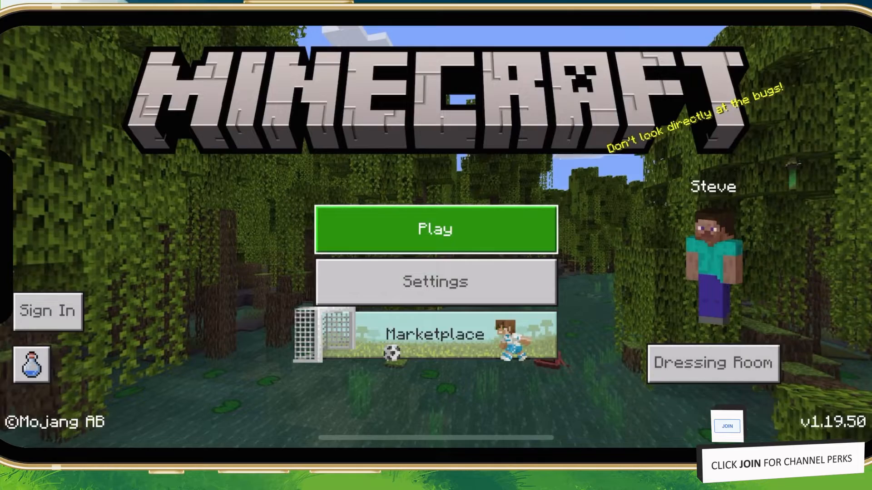
{"action": "left_click", "coordinate": [435, 228]}
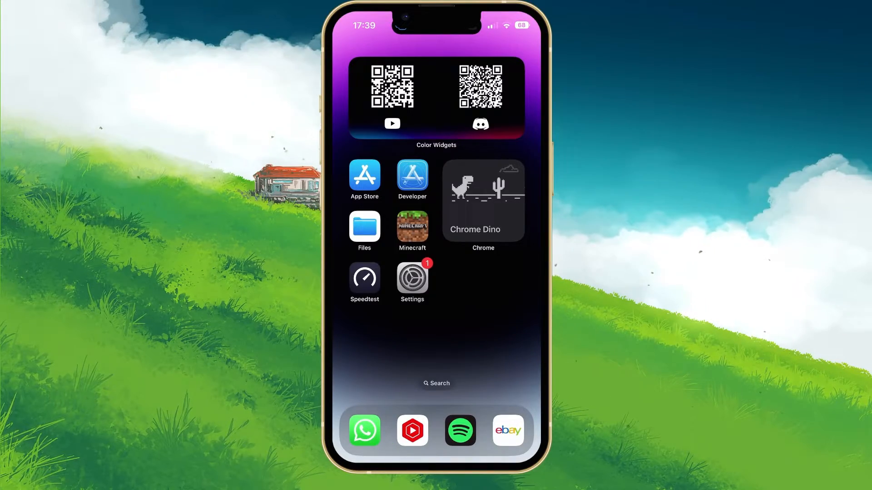
{"action": "left_click", "coordinate": [412, 278]}
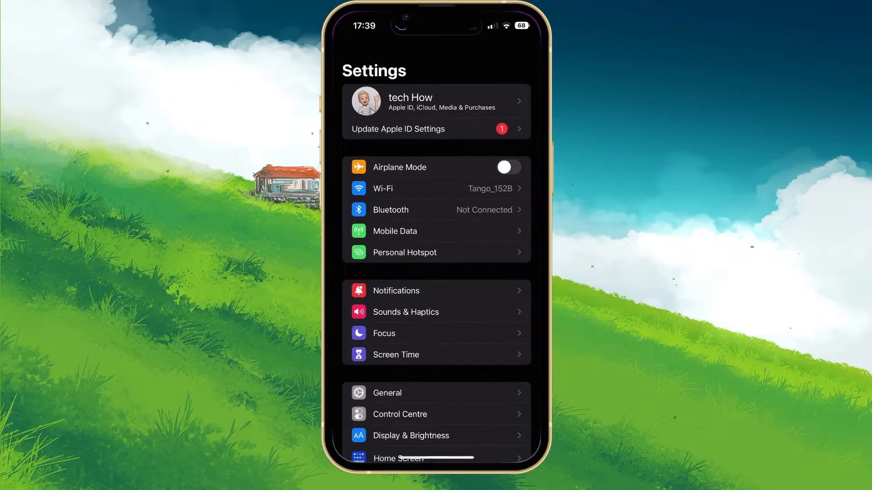
{"action": "scroll", "scroll_direction": "down", "scroll_amount": 3}
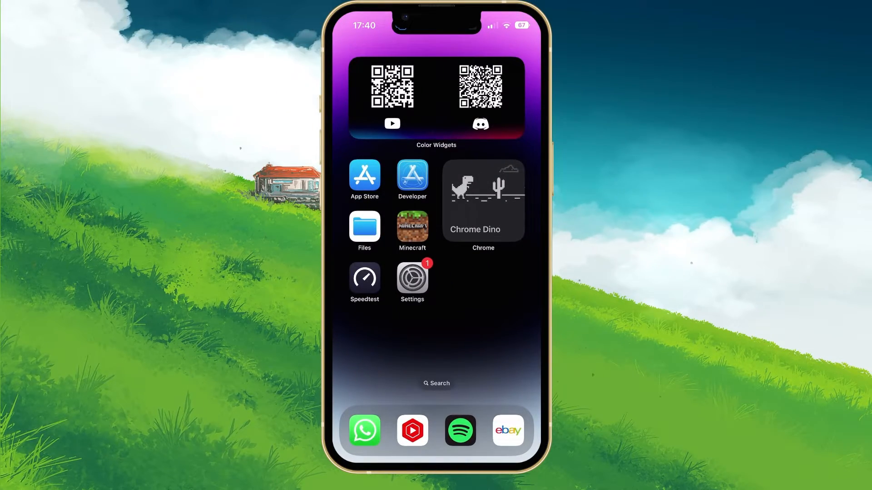
Open Speedtest and start a connection speed test with GO.
{"action": "left_click", "coordinate": [364, 280]}
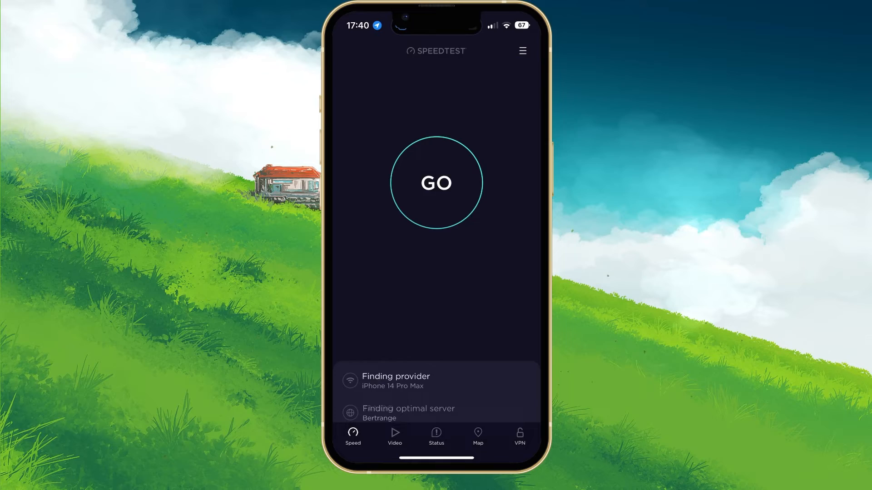
{"action": "left_click", "coordinate": [436, 183]}
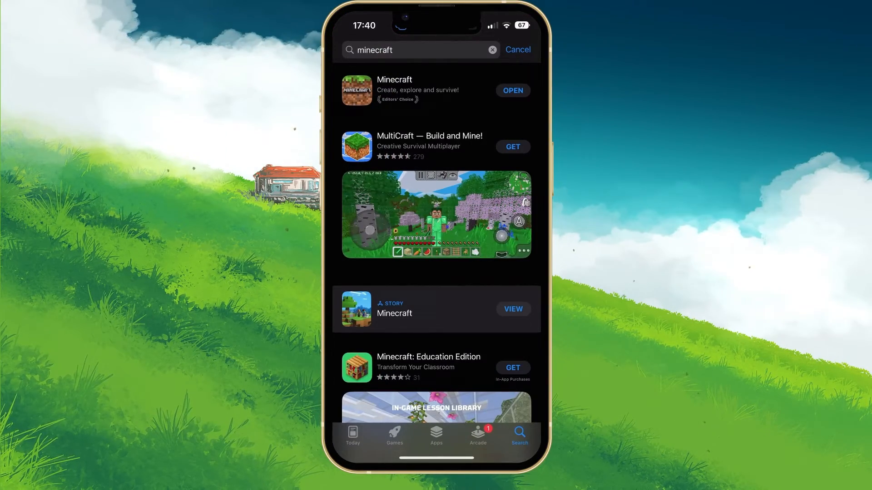
Open Minecraft's App Store page and scroll to check its version details.
{"action": "left_click", "coordinate": [394, 80]}
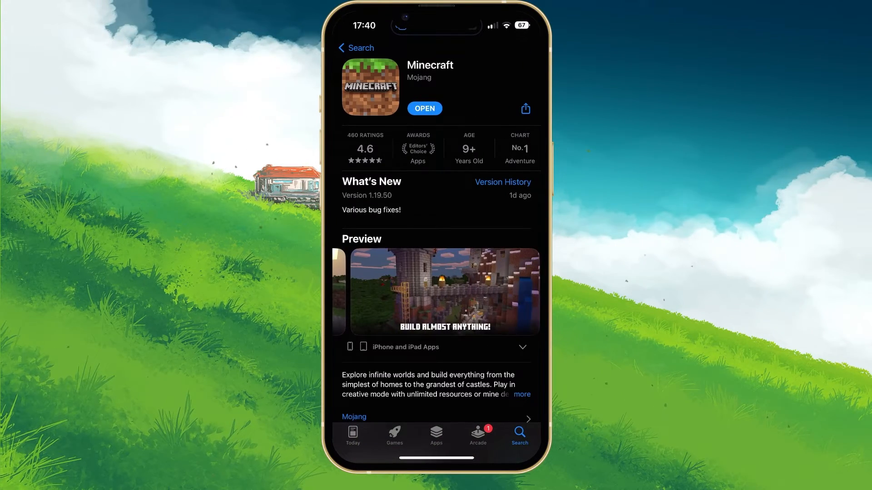
{"action": "scroll", "scroll_direction": "down", "scroll_amount": 3}
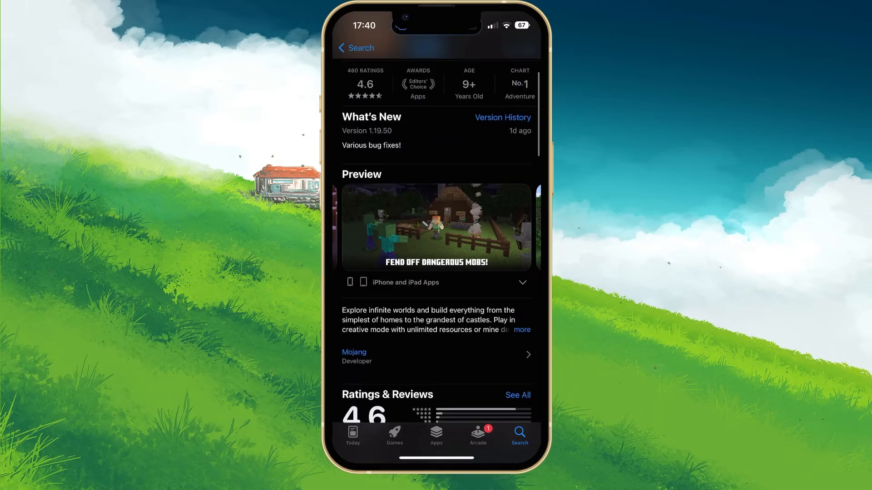
{"action": "scroll", "scroll_direction": "down", "scroll_amount": 3}
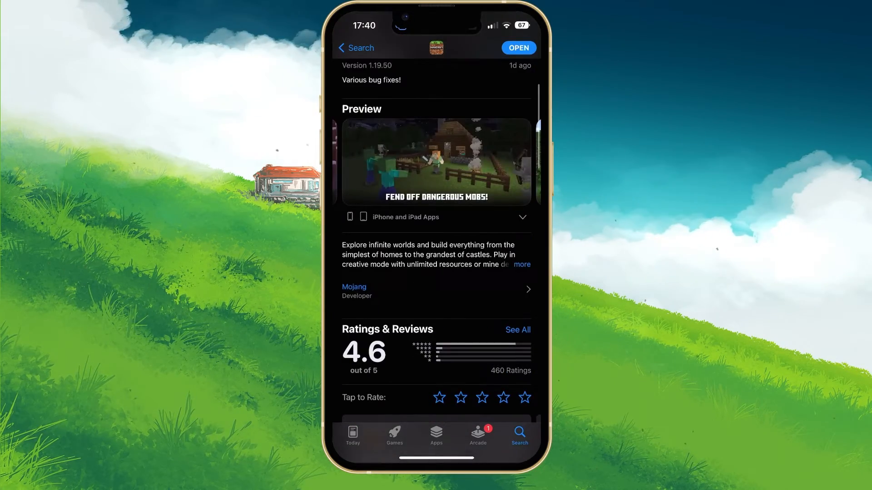